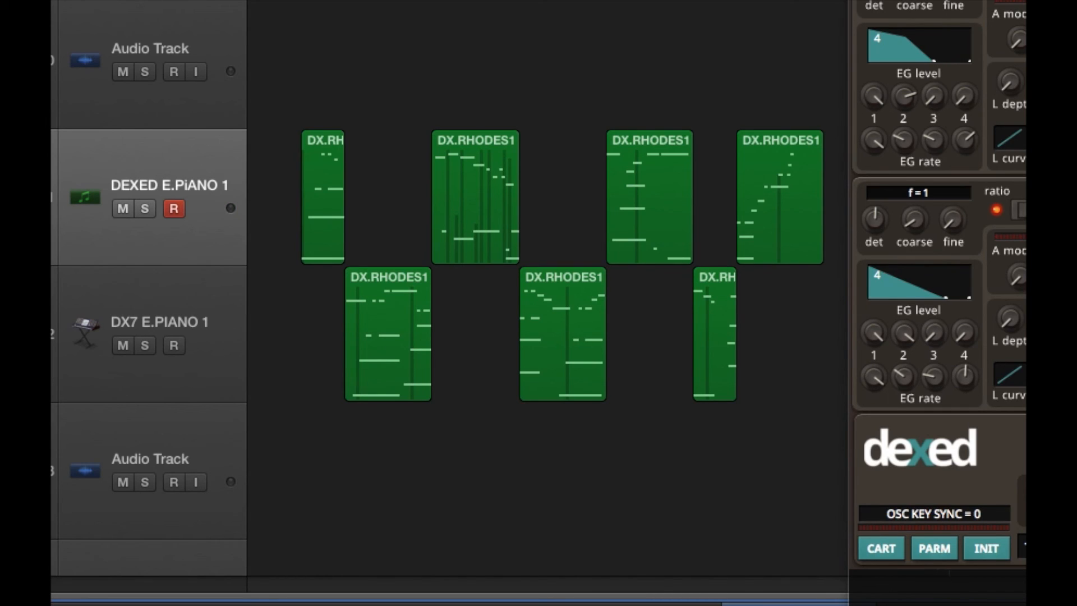
mouse_move(623, 77)
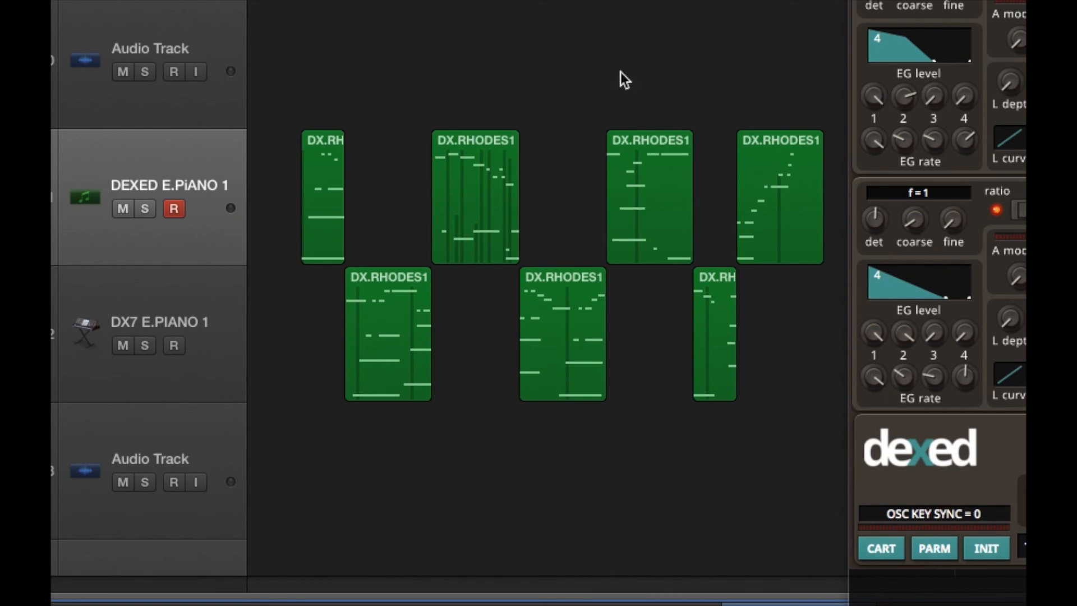